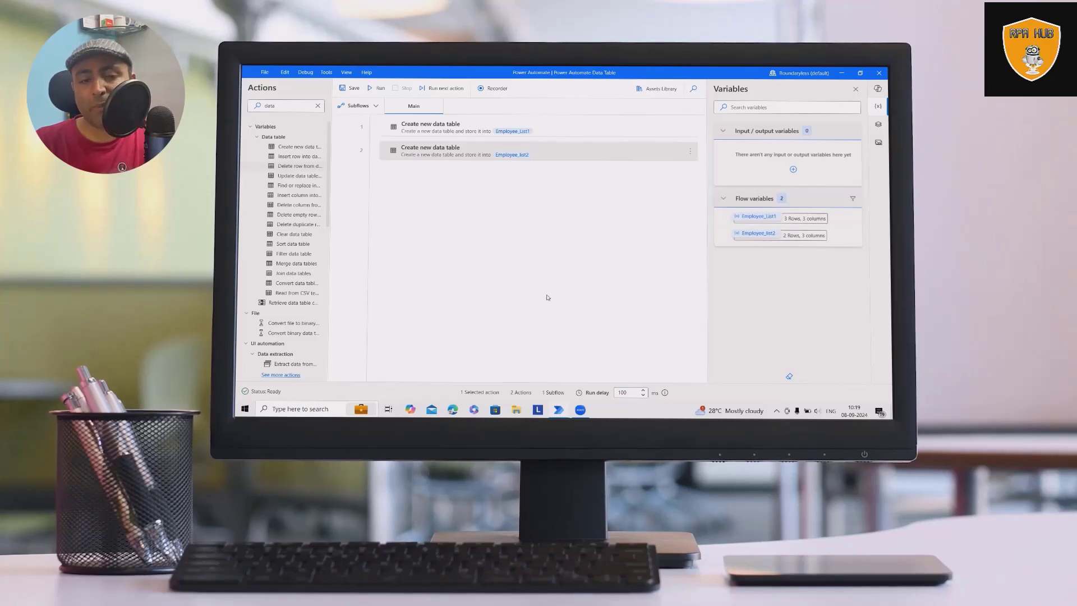
mouse_move(410, 255)
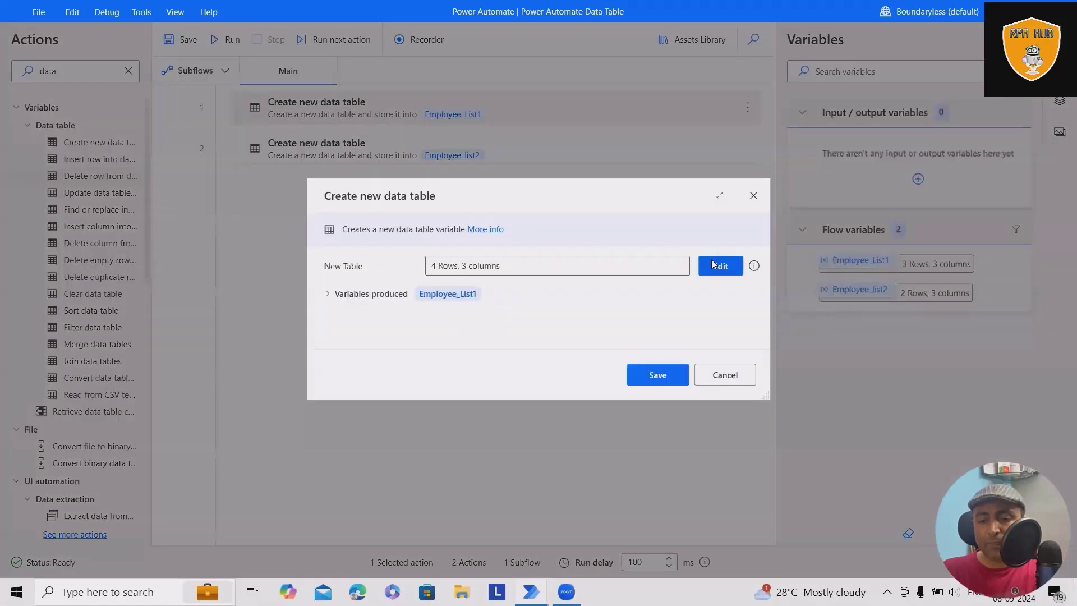
Review Employee_List1's four employee rows, keep them unchanged, and view Employee_list2's settings.
left_click(719, 266)
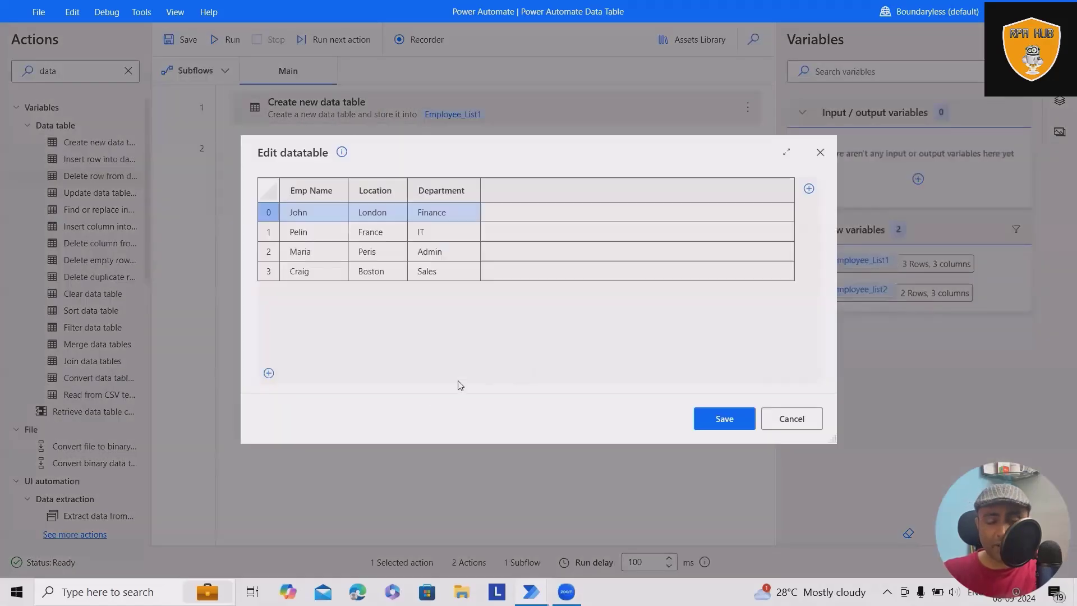
mouse_move(544, 349)
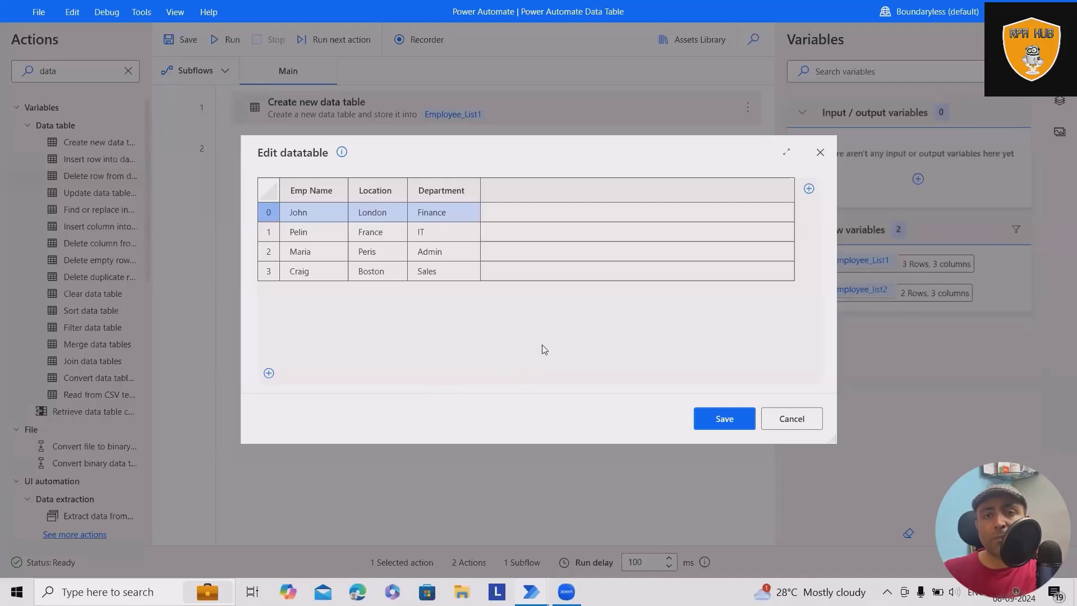
mouse_move(548, 339)
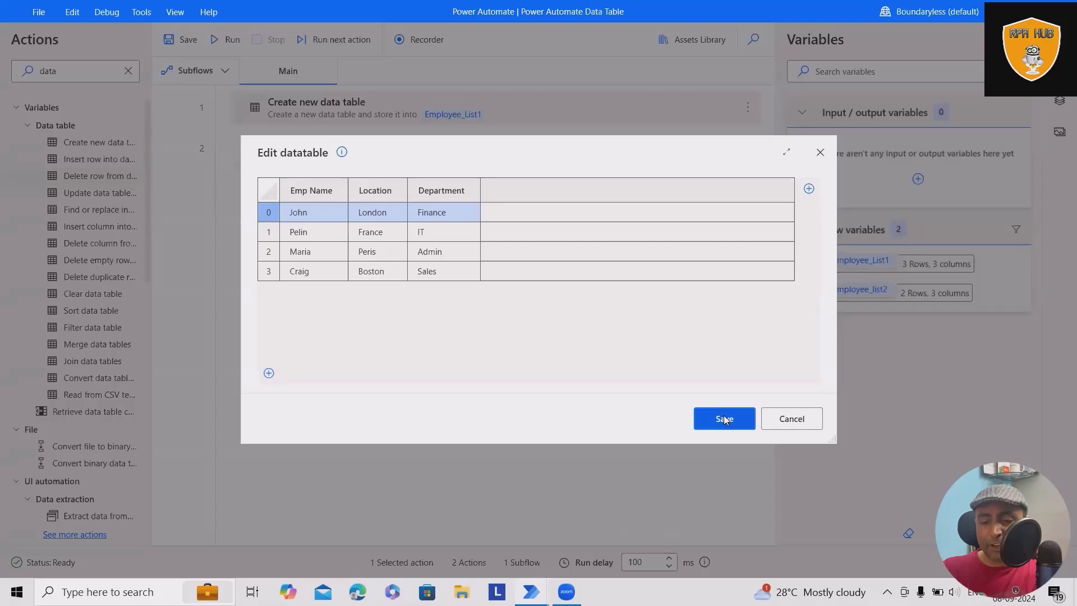
left_click(723, 419)
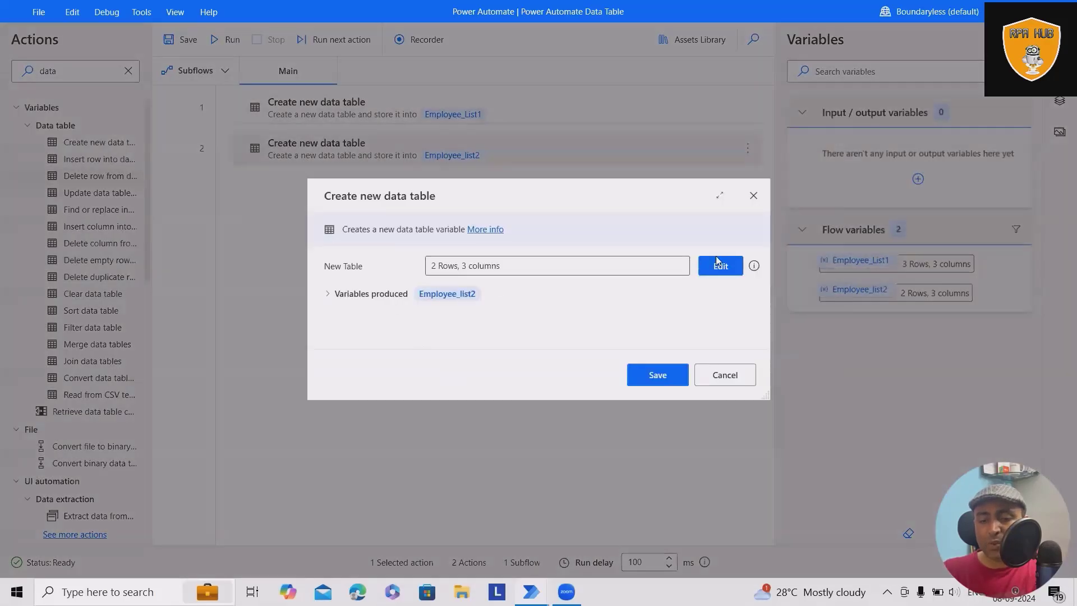
Add an Update data table item step on Employee_List1, column 2, row 1, valued Employee_list2.
left_click(720, 266)
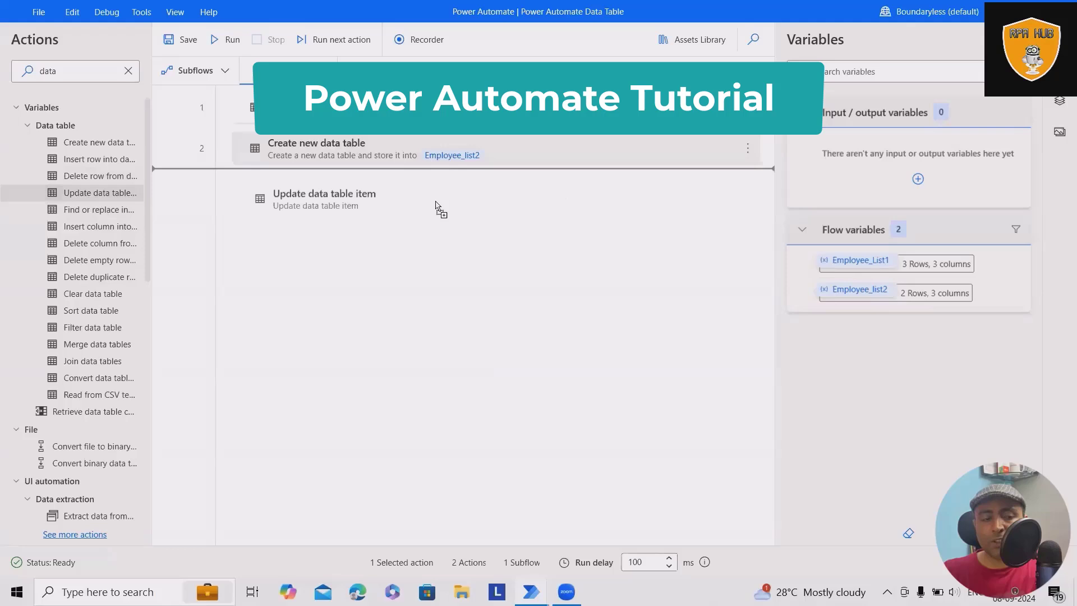
double_click(324, 200)
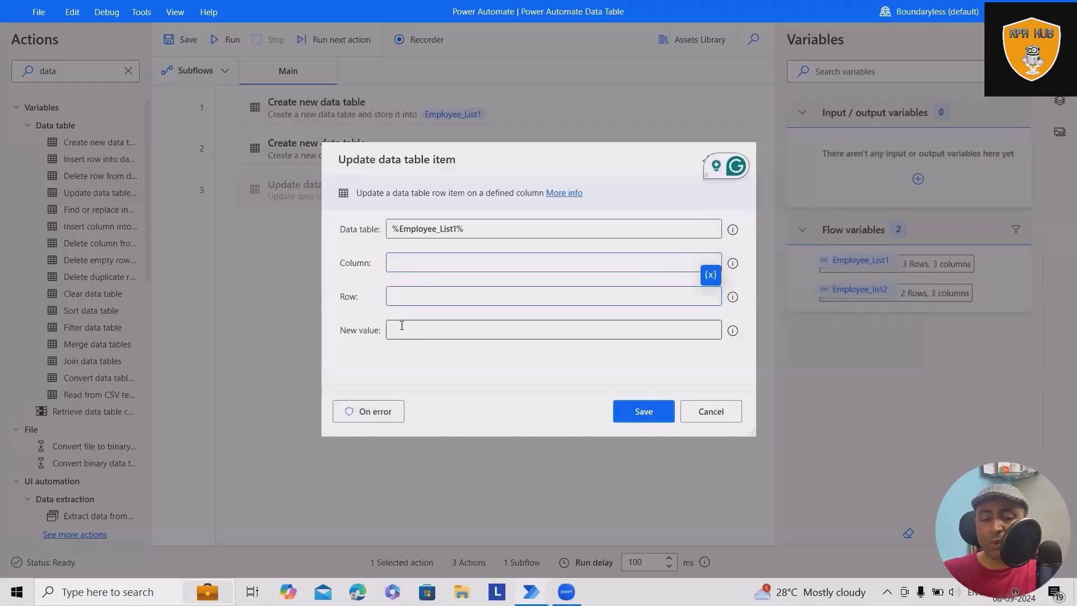
left_click(553, 297)
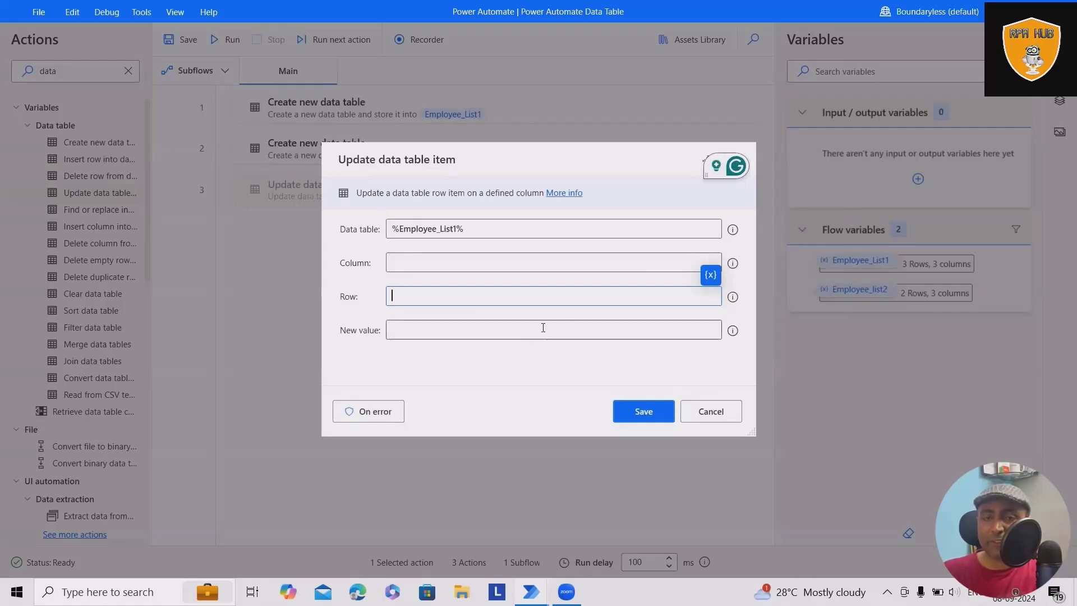
mouse_move(600, 347)
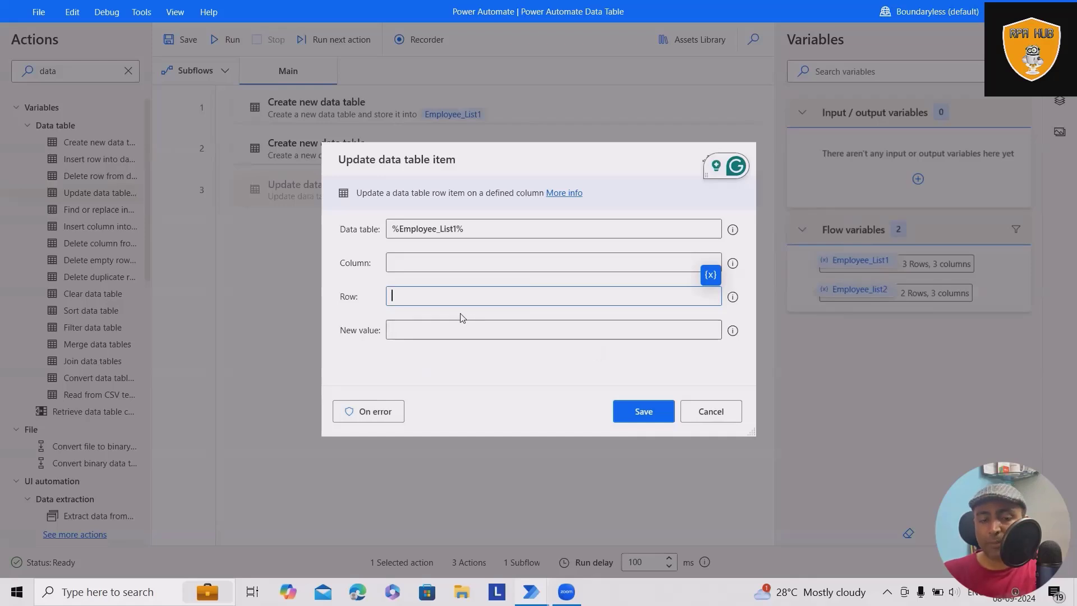
left_click(550, 330)
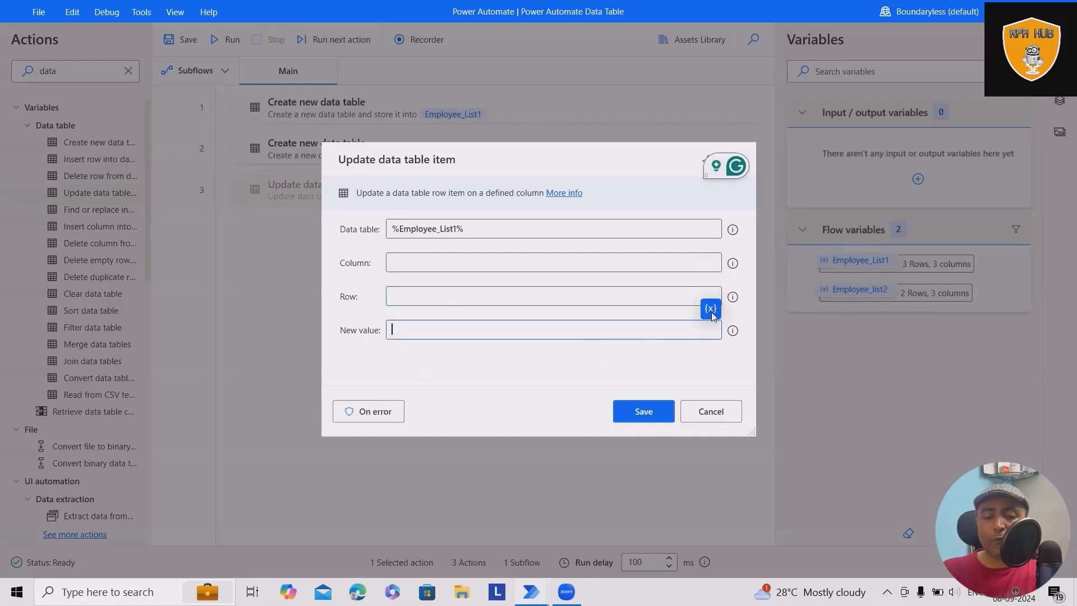
left_click(710, 308)
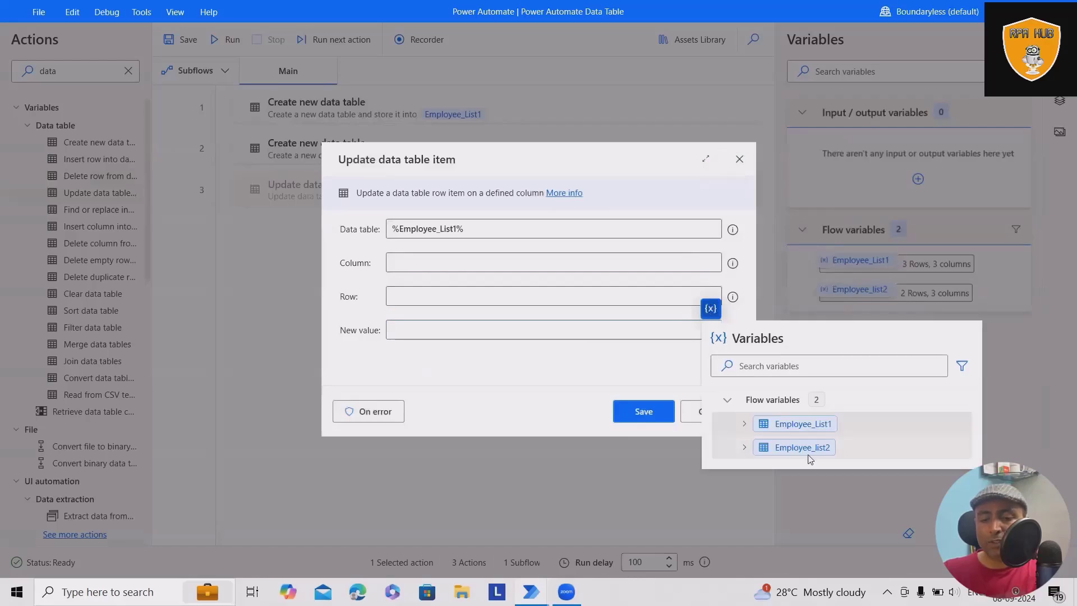
left_click(801, 447)
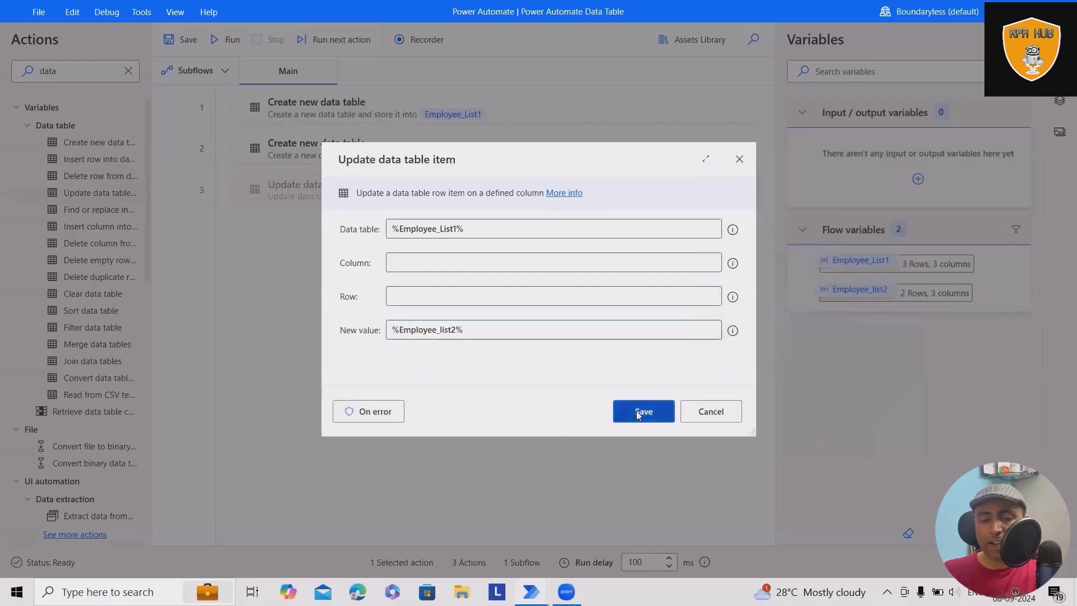
left_click(642, 410)
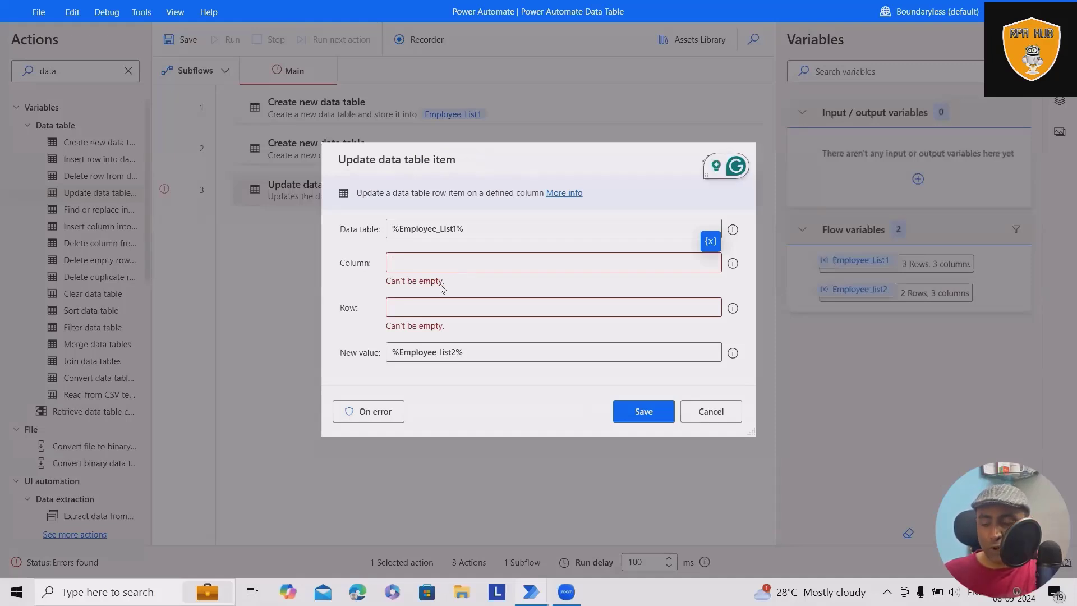
type("2")
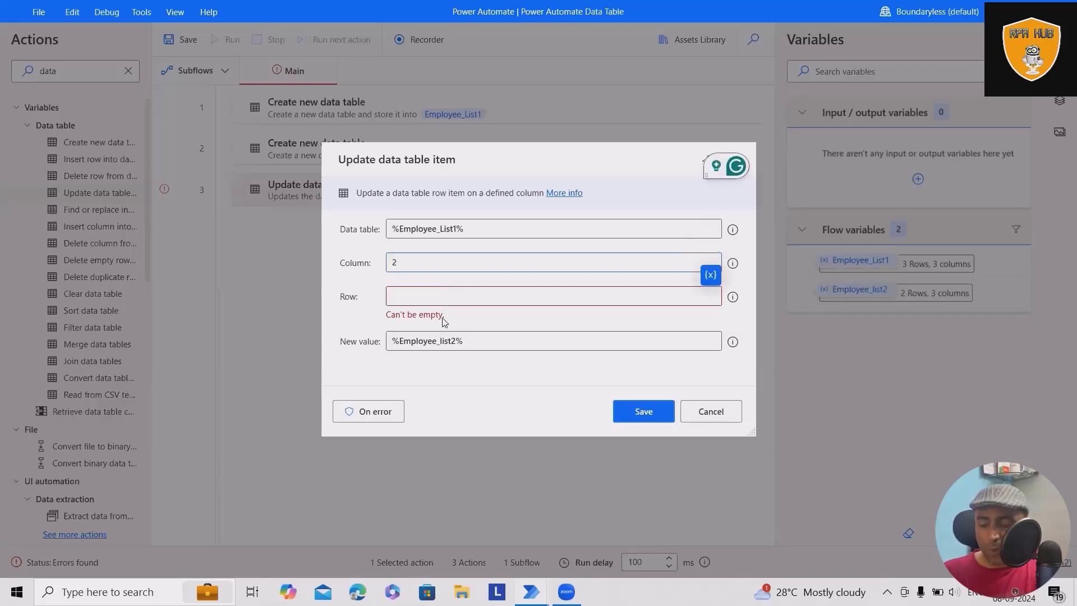
type("1")
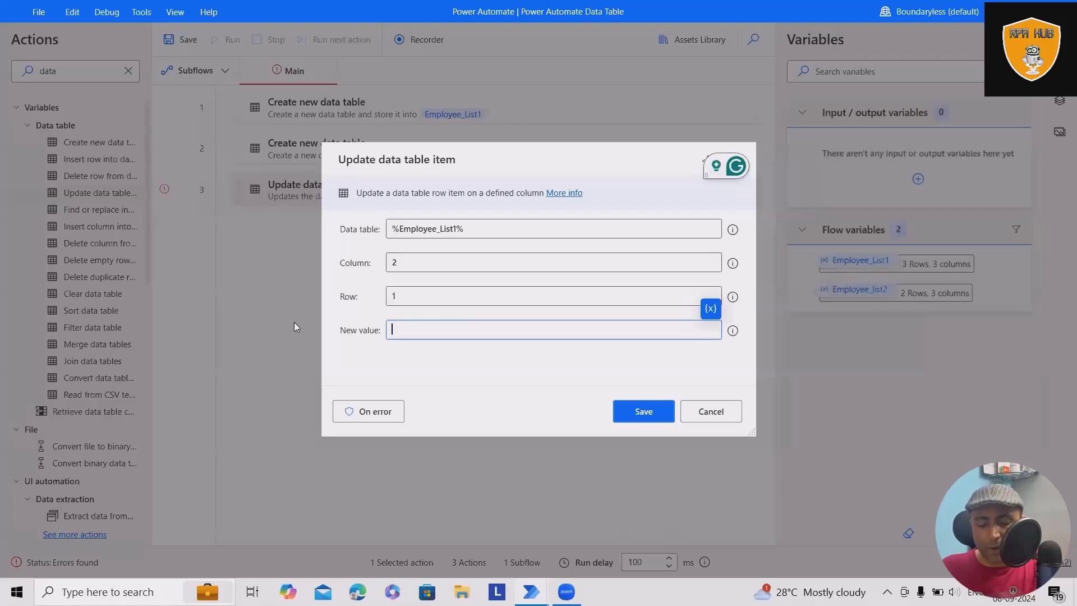
left_click(641, 411)
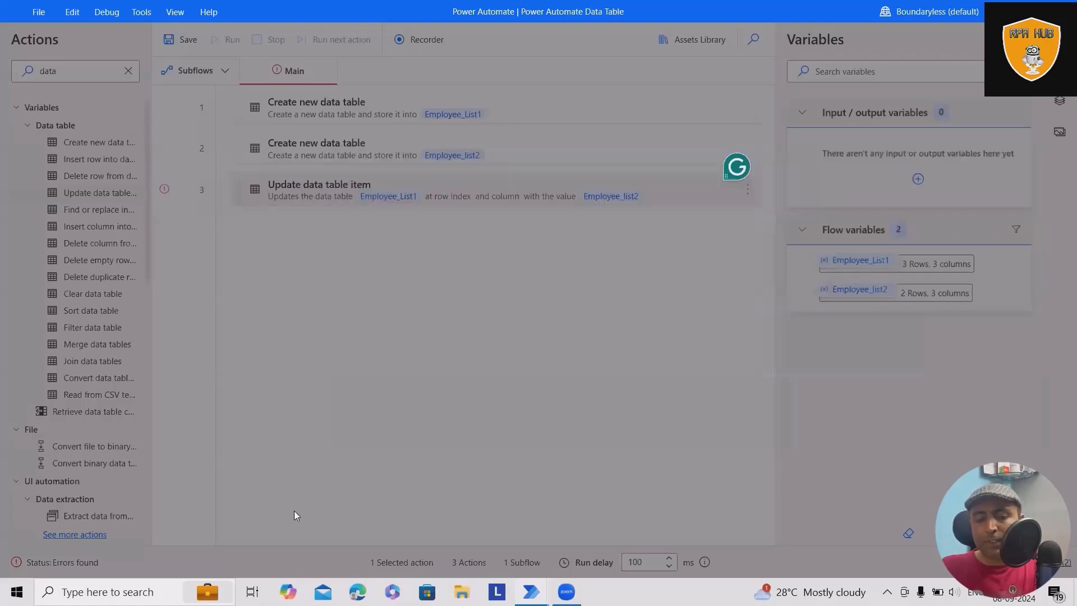
Run the flow so row 1 becomes Operation, then confirm the table definition keeps four rows.
left_click(231, 39)
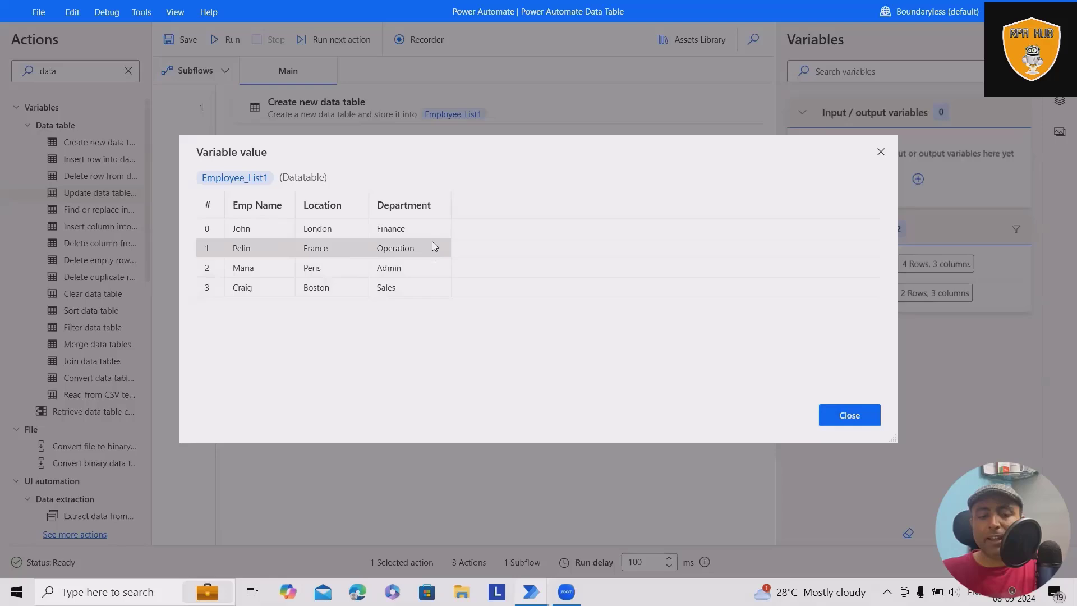
mouse_move(849, 415)
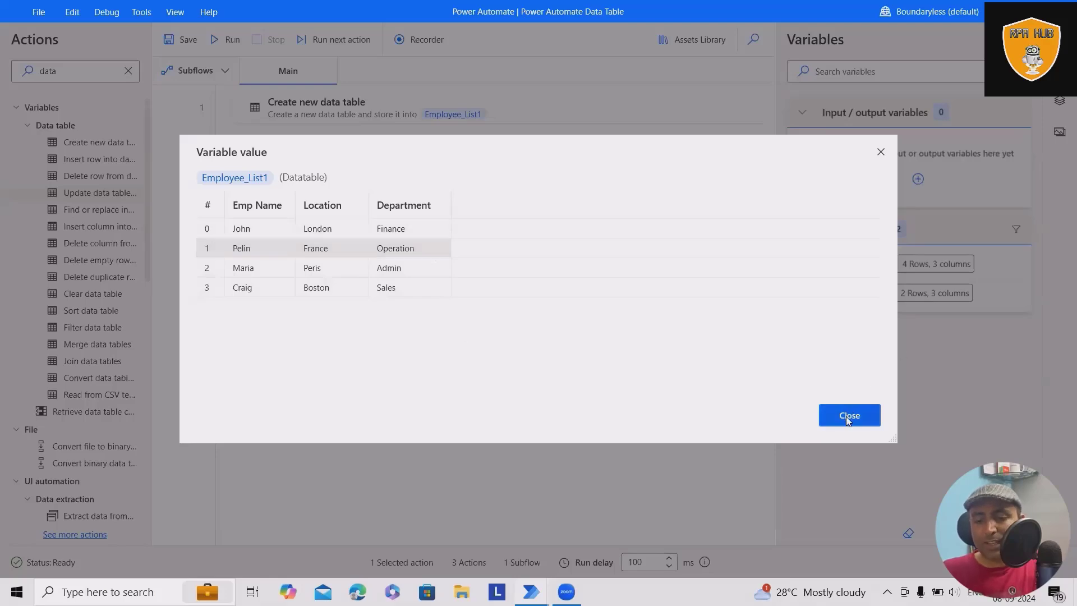
left_click(848, 415)
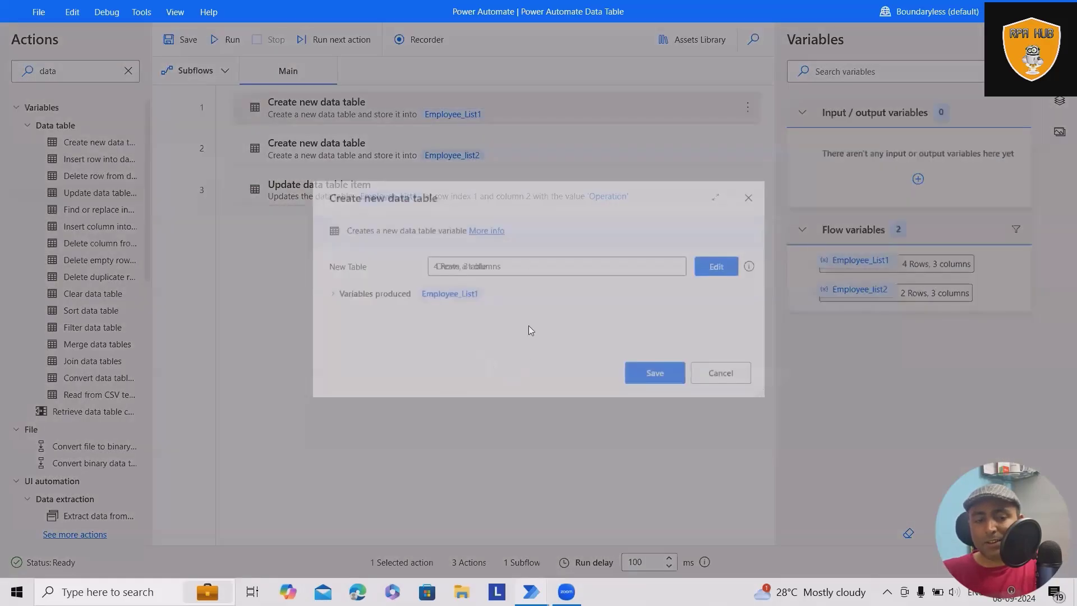
left_click(716, 267)
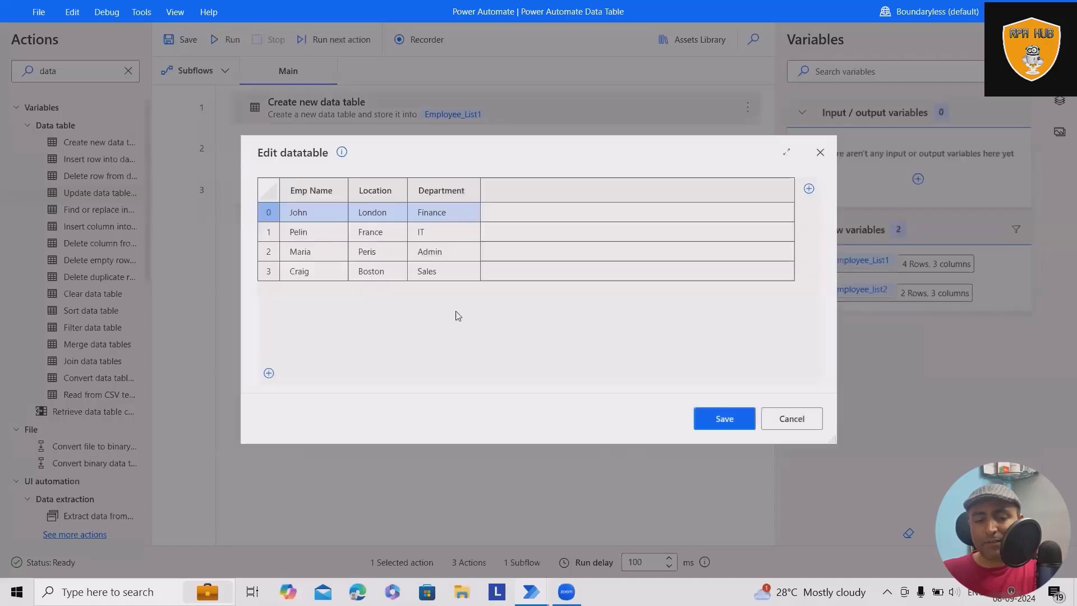
mouse_move(440, 157)
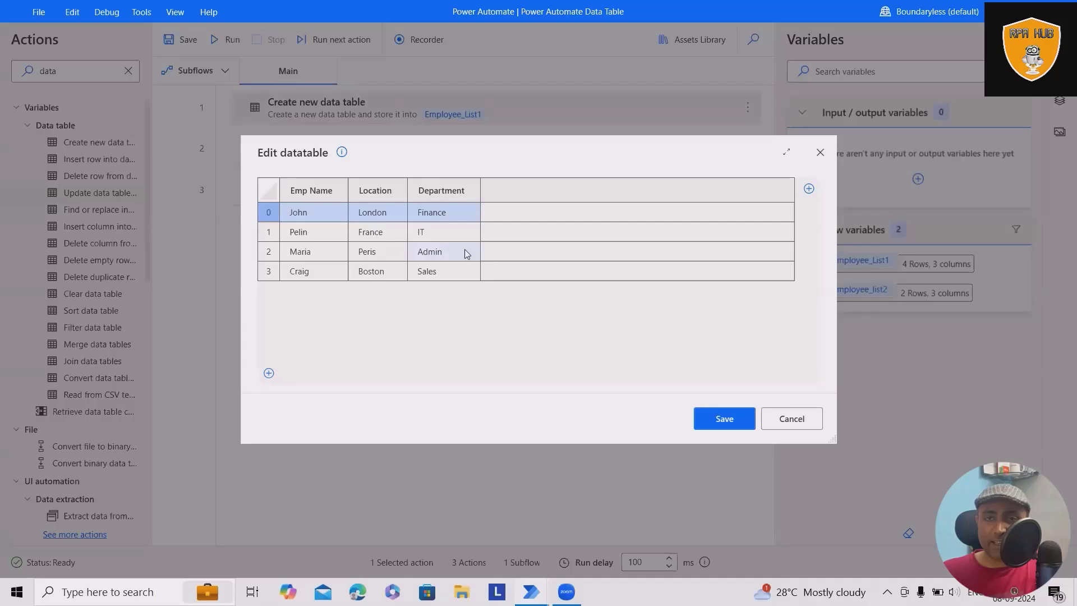
mouse_move(723, 419)
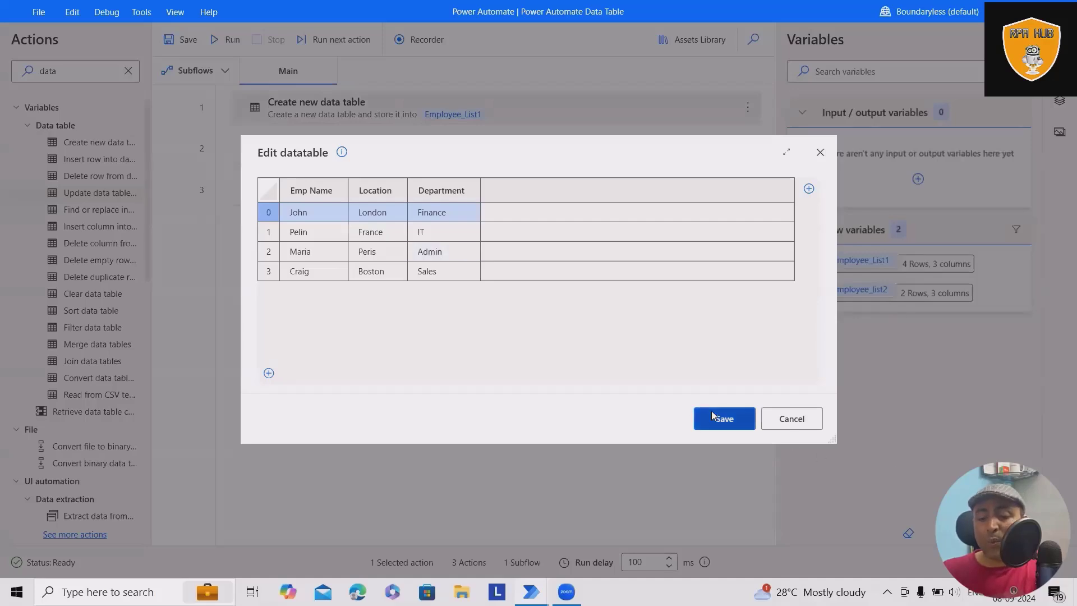
left_click(723, 419)
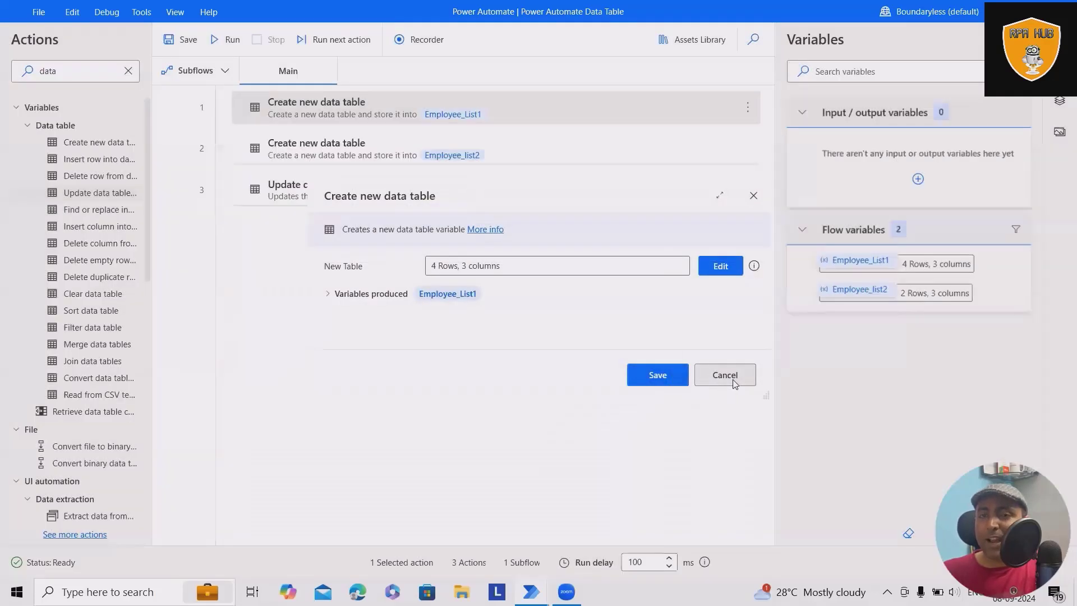
Add a Merge data tables step combining Employee_List1 and Employee_list2, ignoring extra columns.
left_click(725, 374)
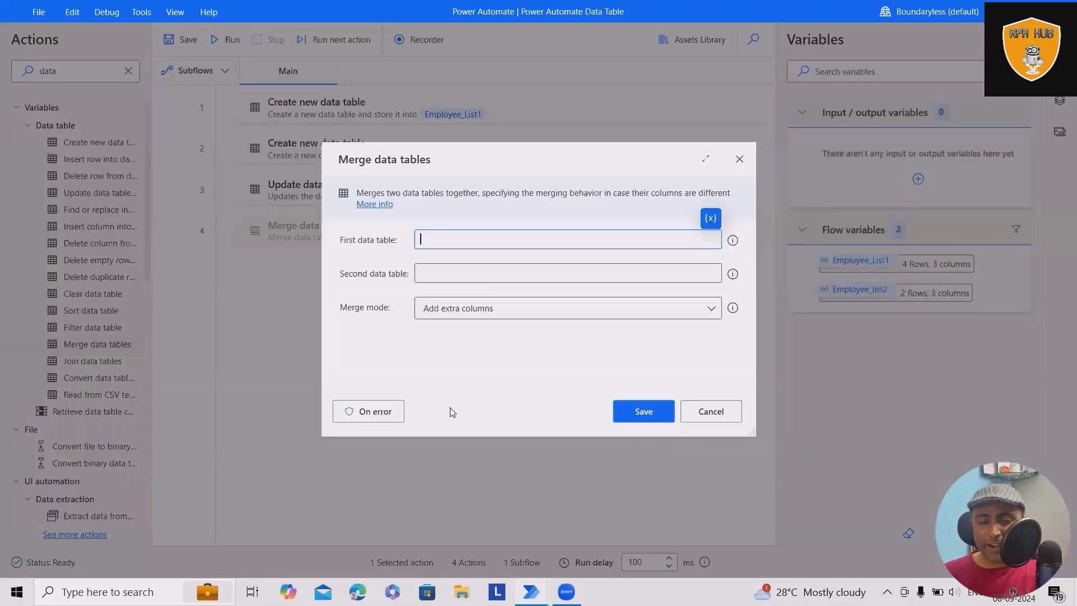
mouse_move(734, 171)
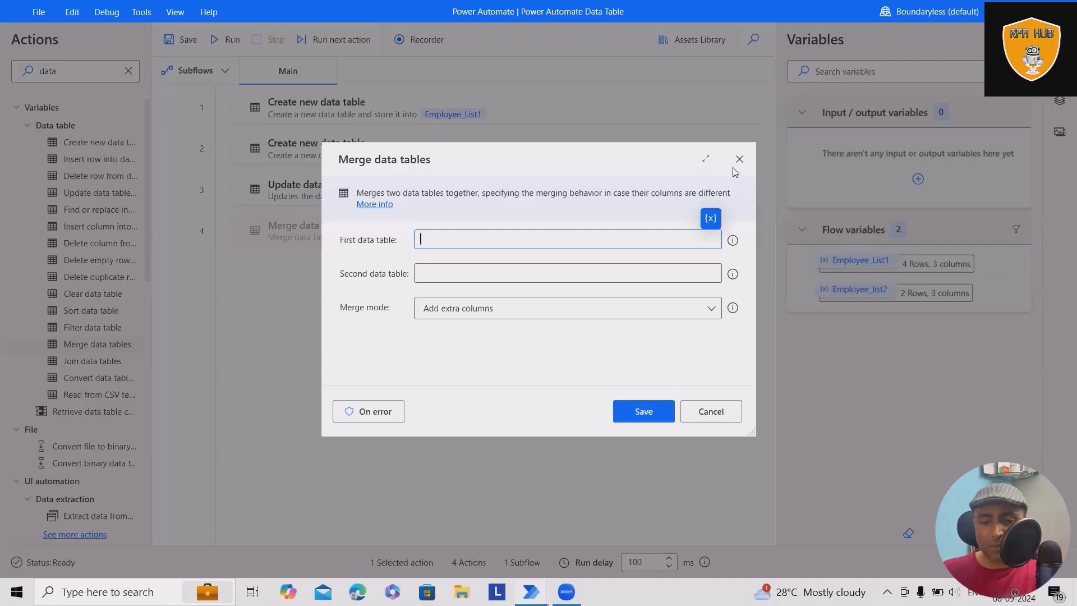
left_click(711, 218)
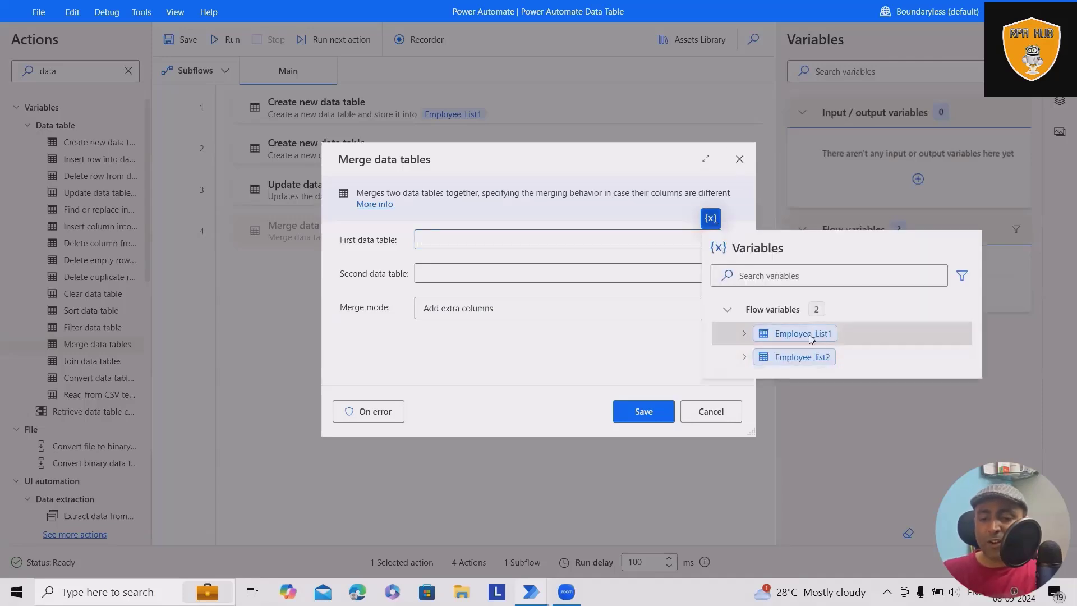
left_click(801, 333)
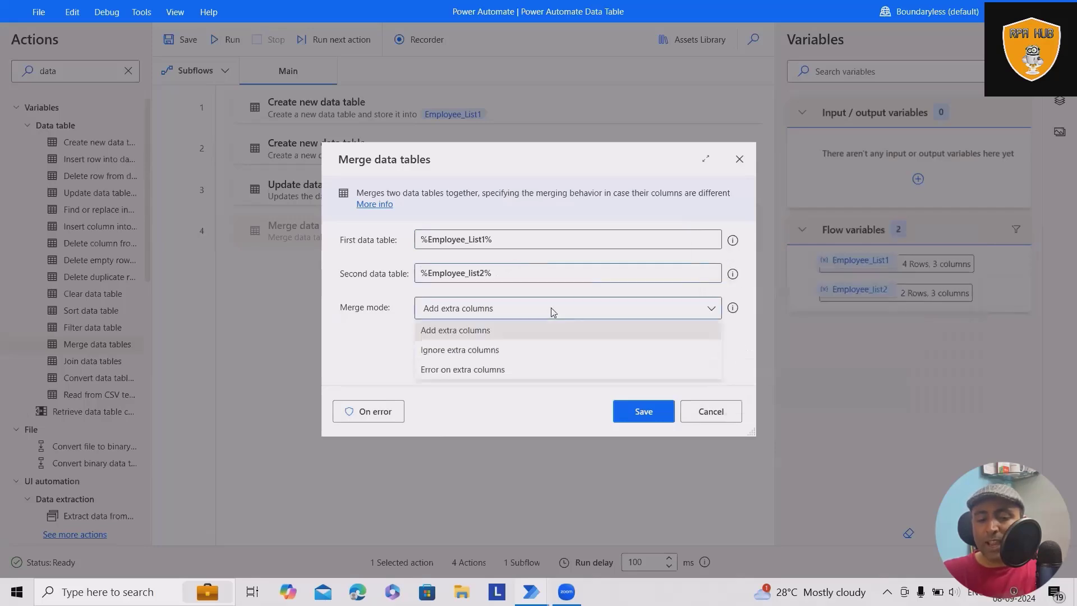
mouse_move(461, 330)
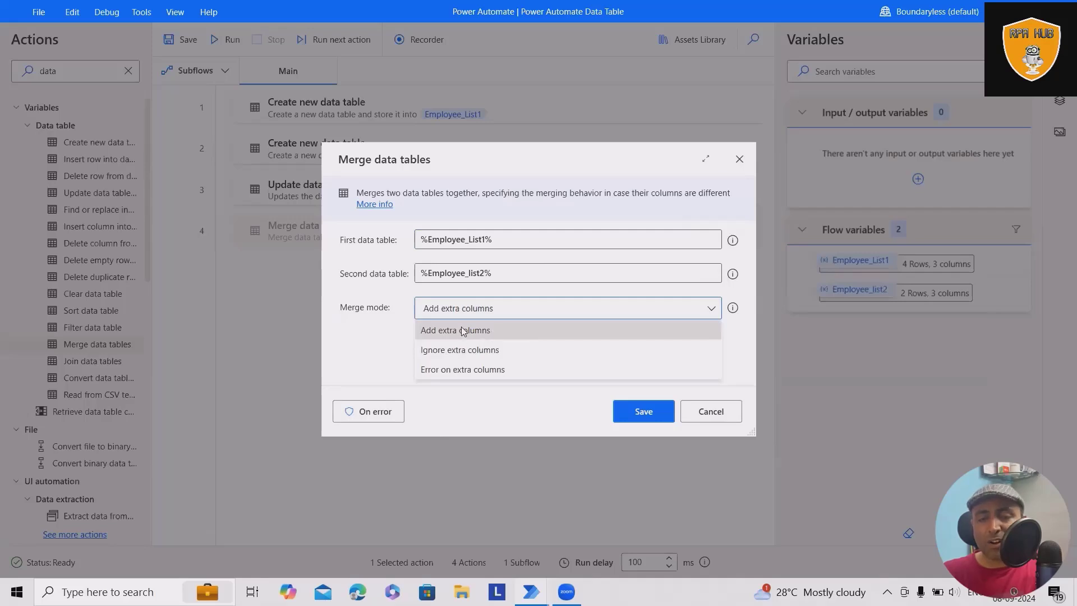
mouse_move(432, 354)
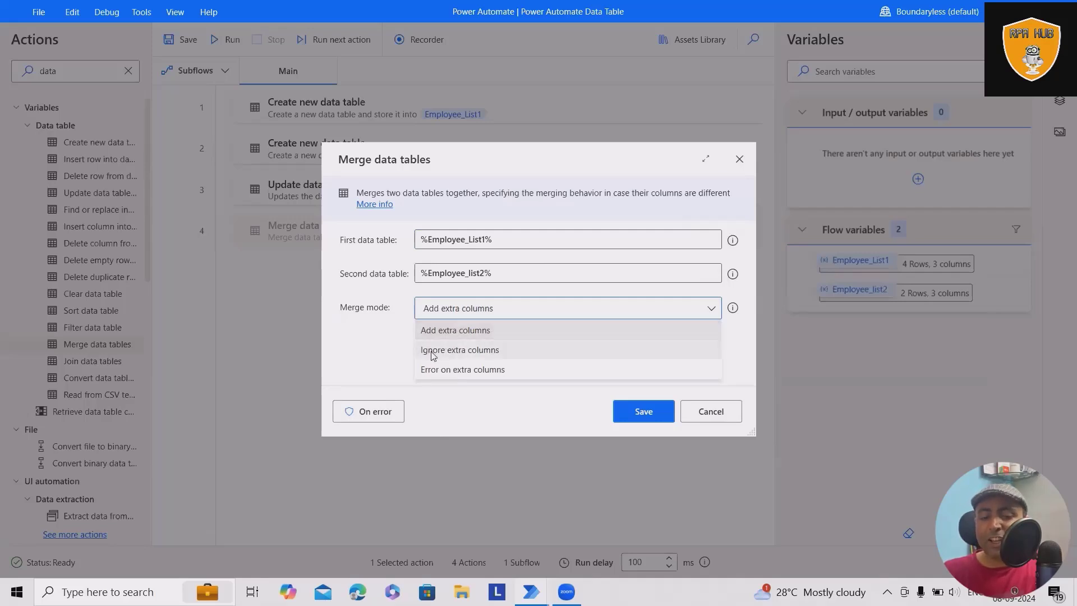
mouse_move(453, 377)
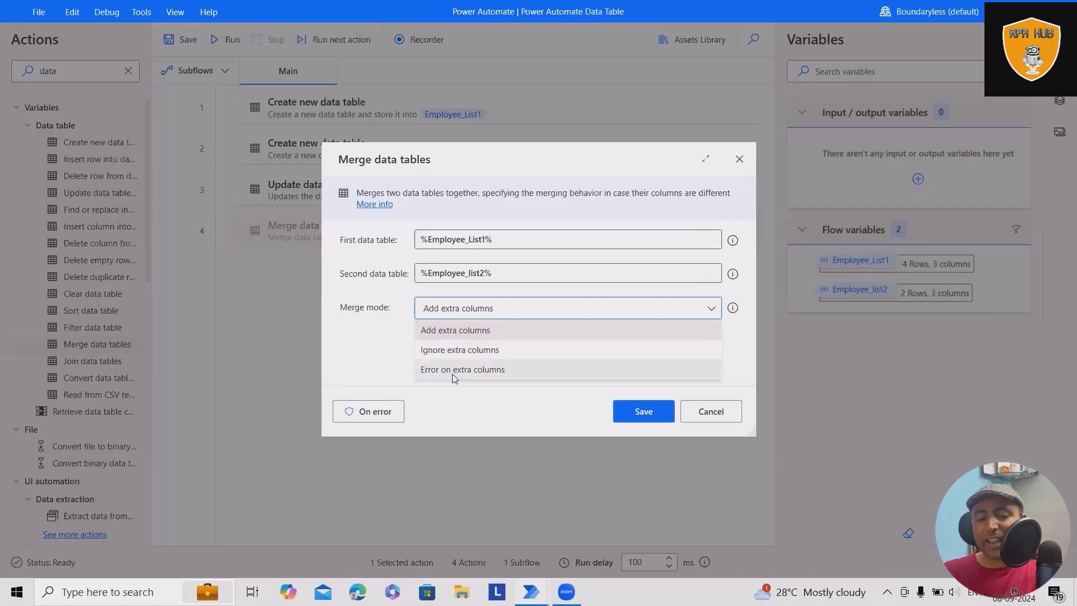
mouse_move(456, 330)
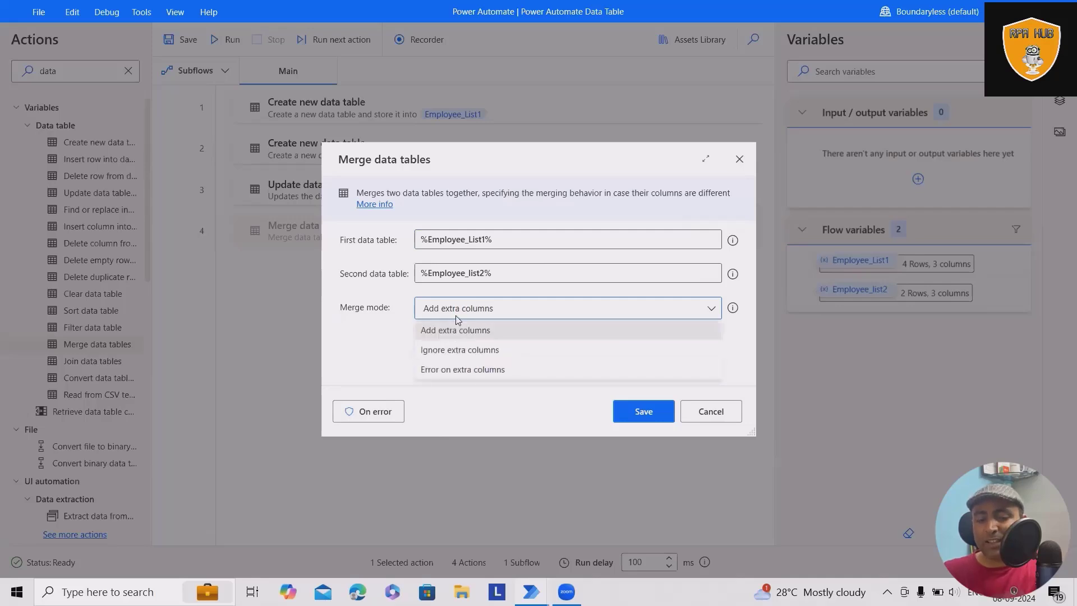
left_click(459, 349)
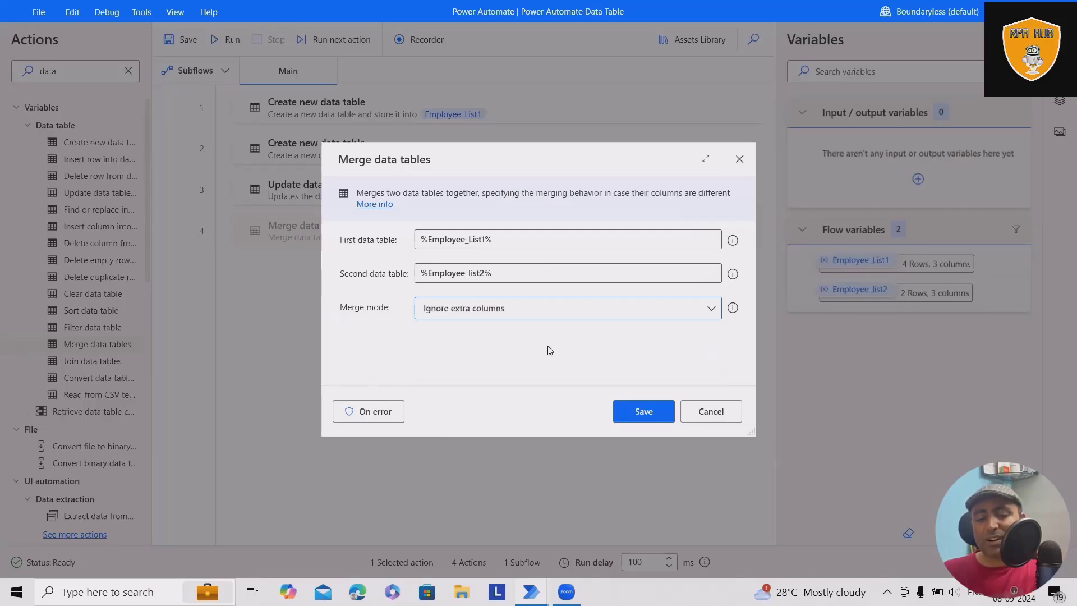
mouse_move(543, 352)
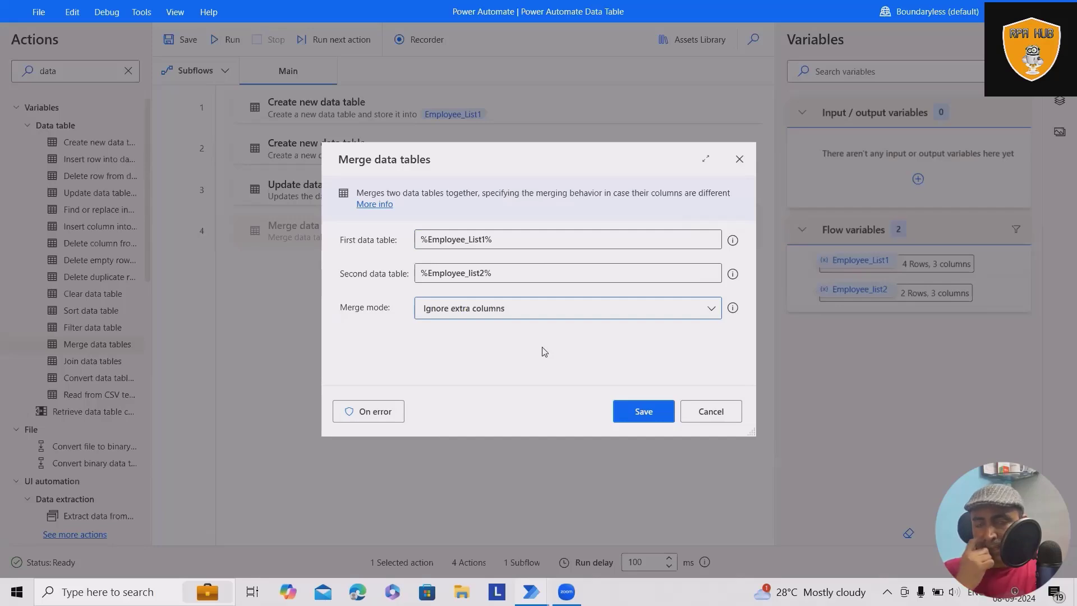
mouse_move(710, 411)
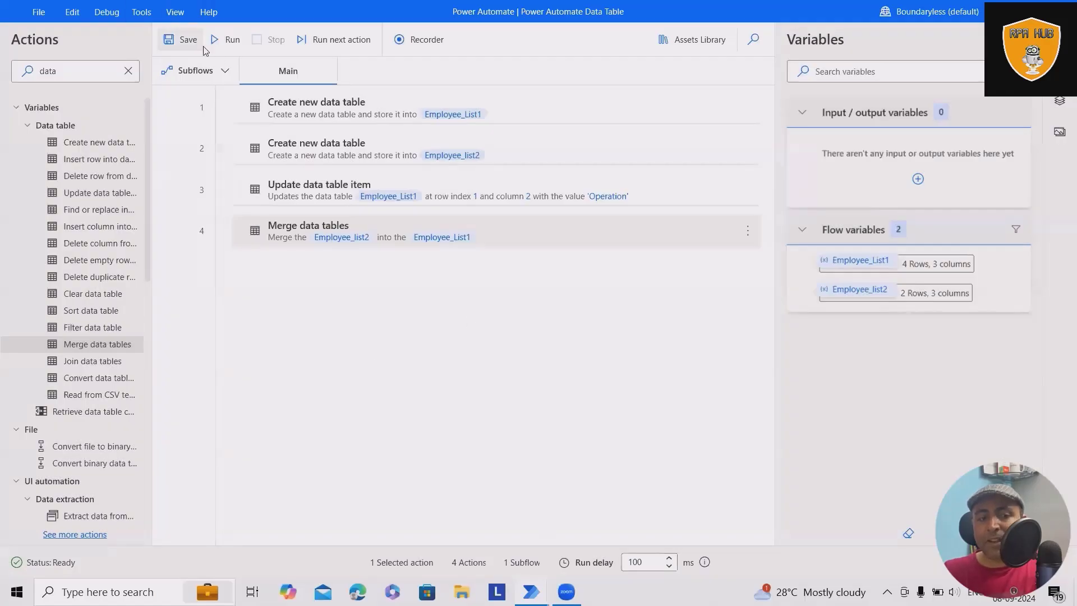
Run the merge and view Employee_List1's six rows, including the new RPA and Hub rows.
left_click(225, 39)
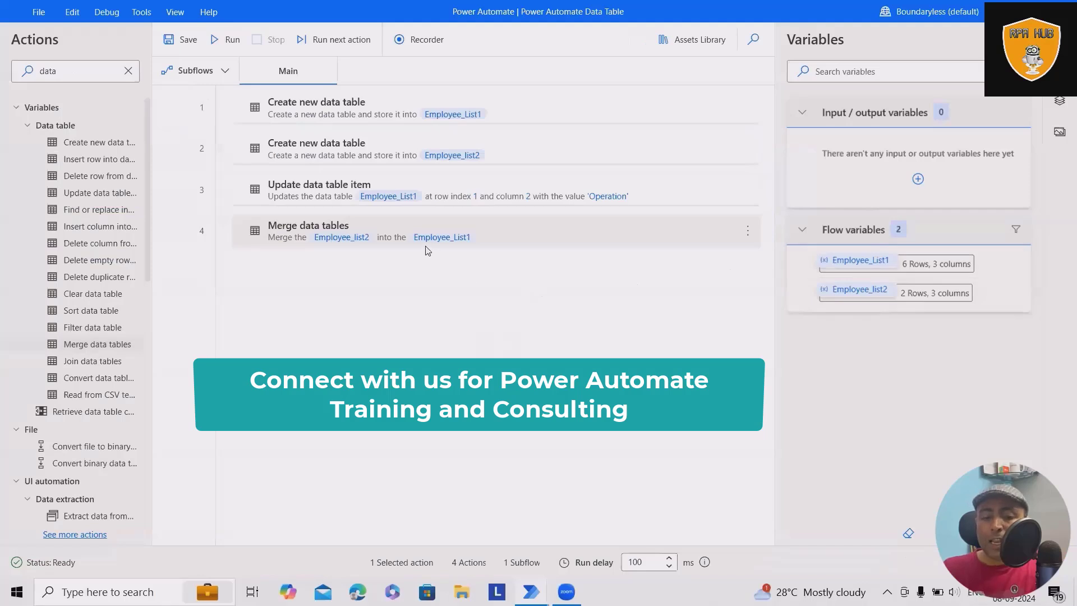
mouse_move(1044, 270)
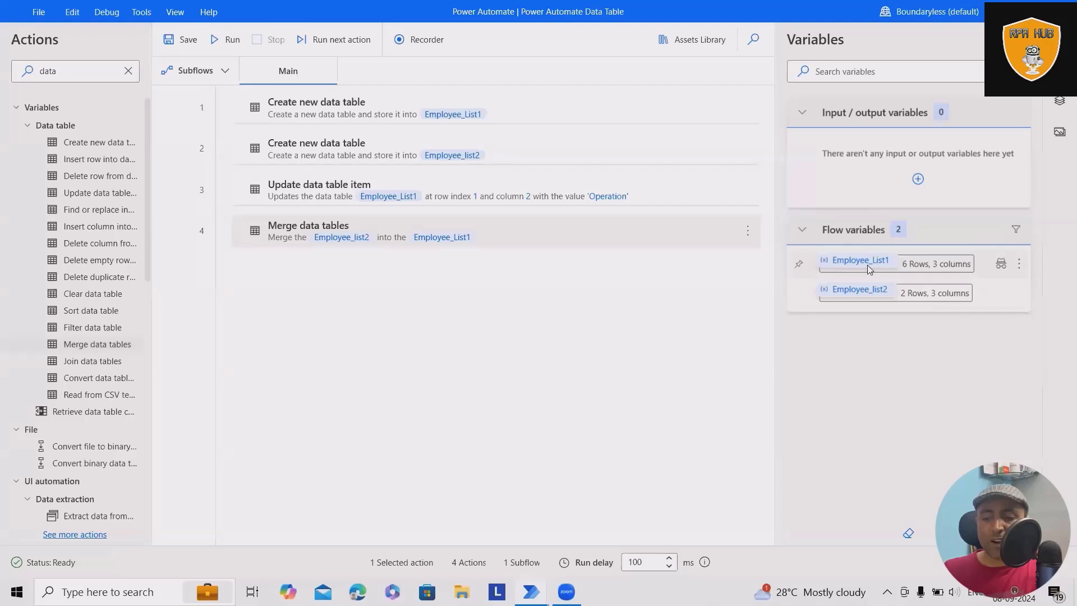
left_click(860, 260)
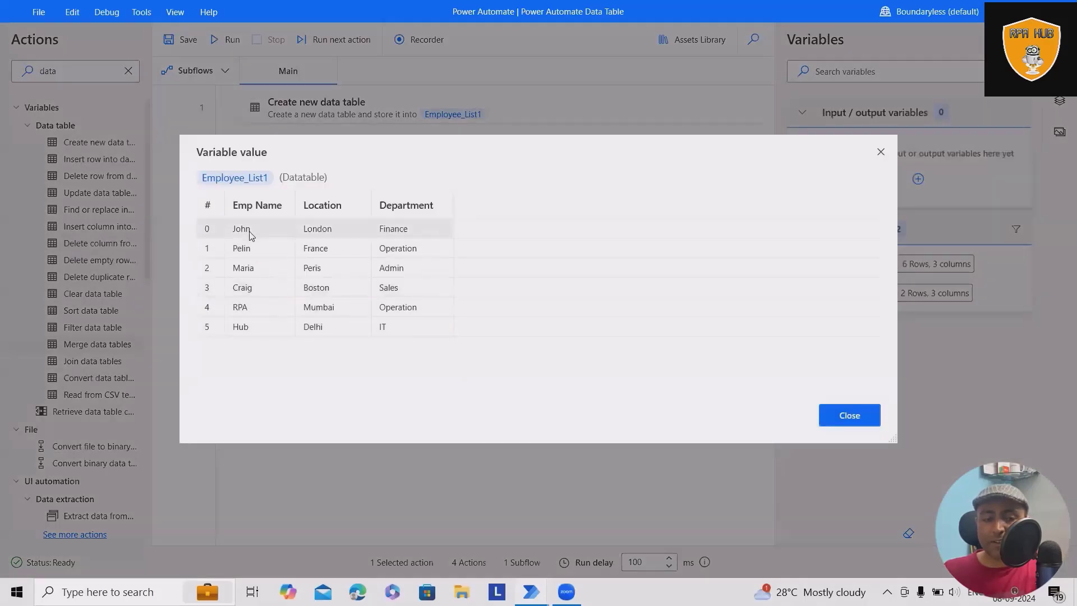
mouse_move(254, 268)
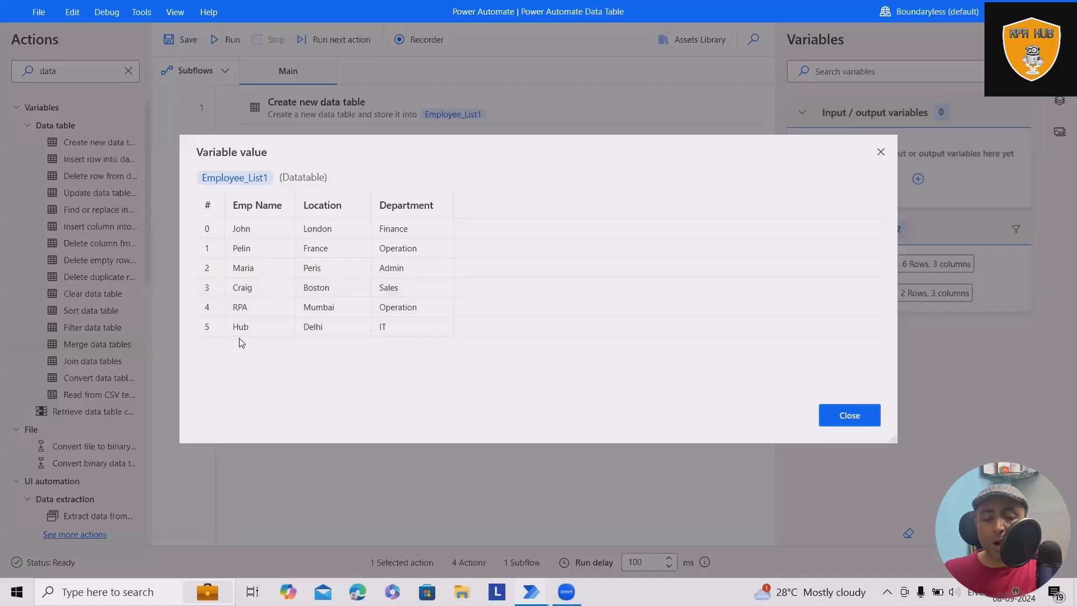
mouse_move(248, 343)
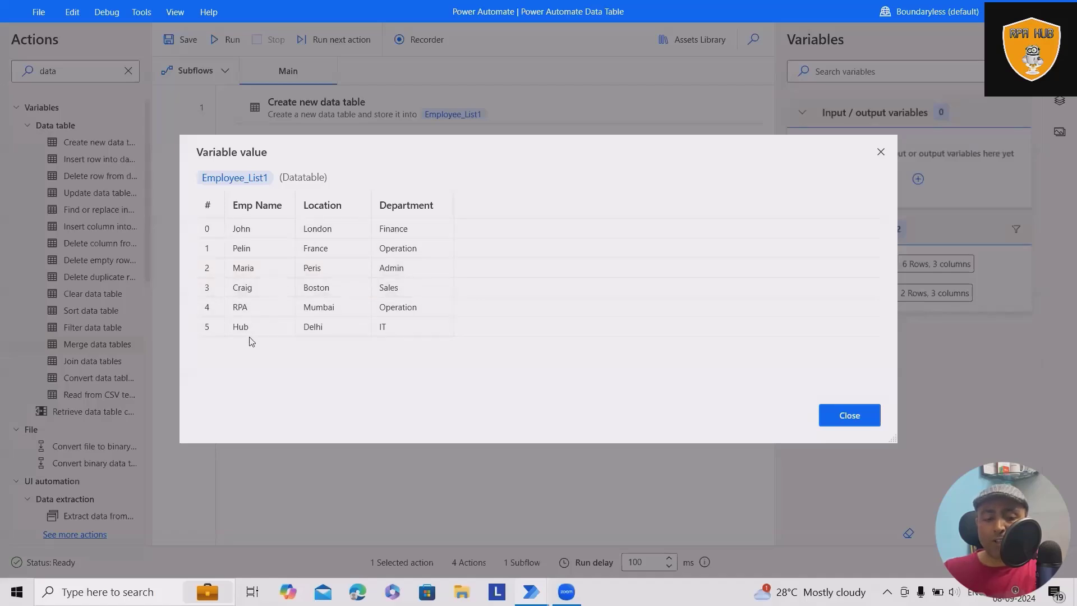
mouse_move(660, 413)
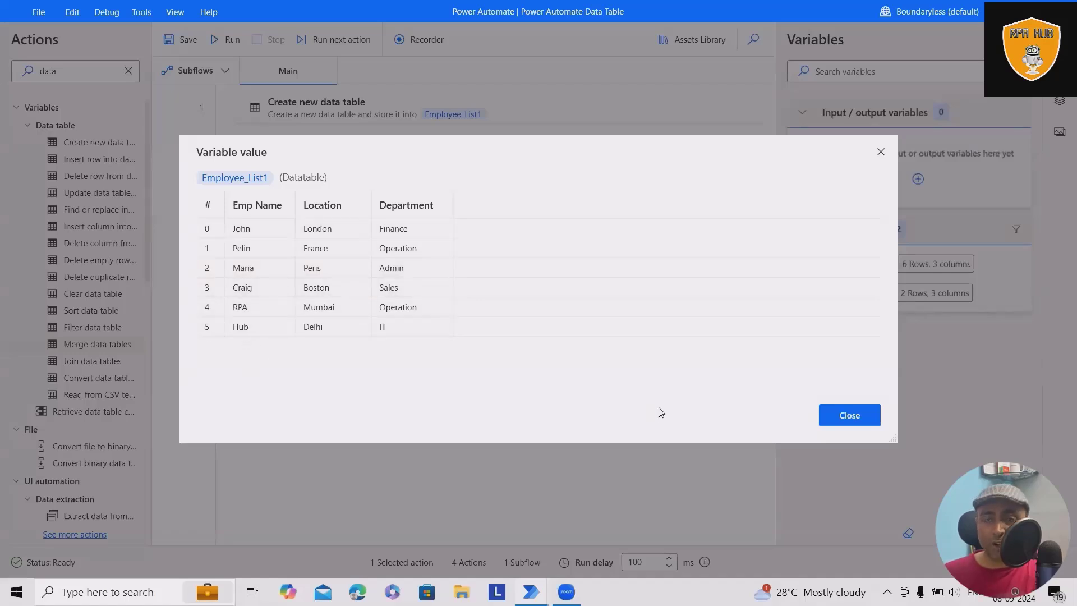